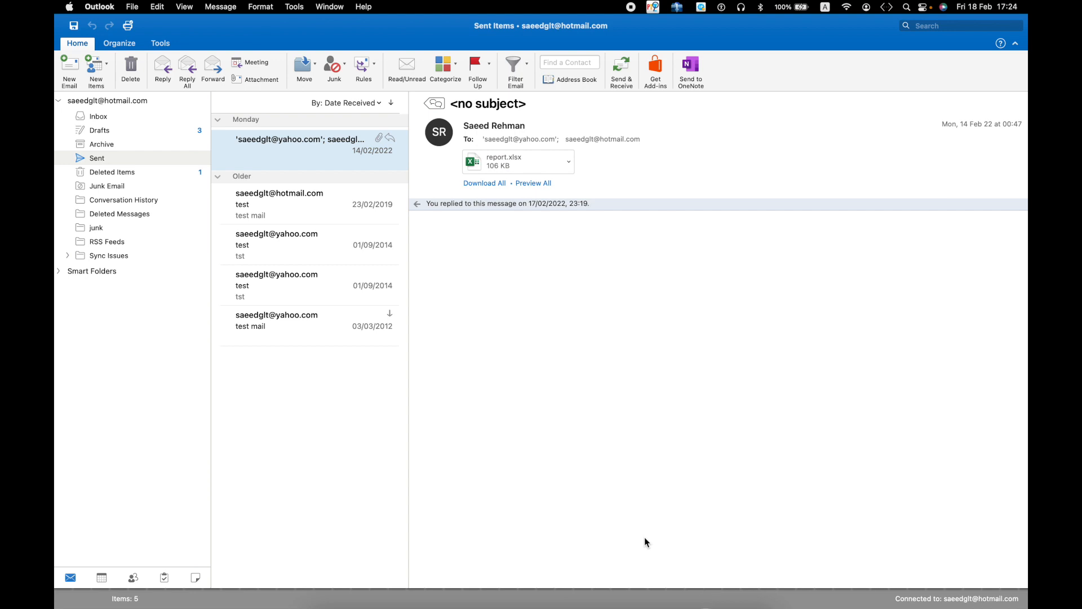
mouse_move(436, 445)
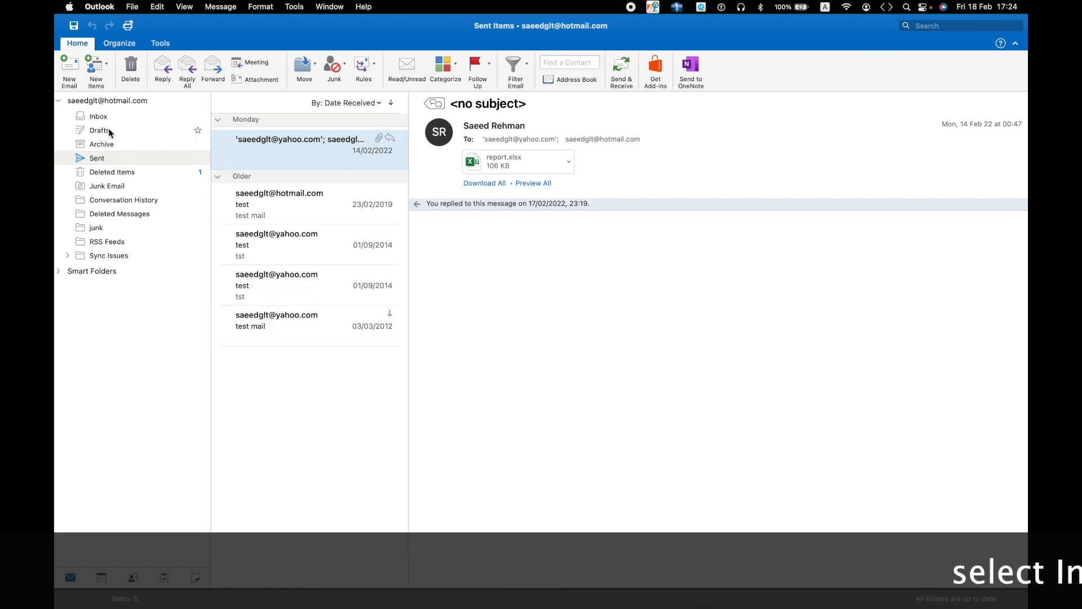
- Select the Inbox folder and show its Organize commands
click(97, 115)
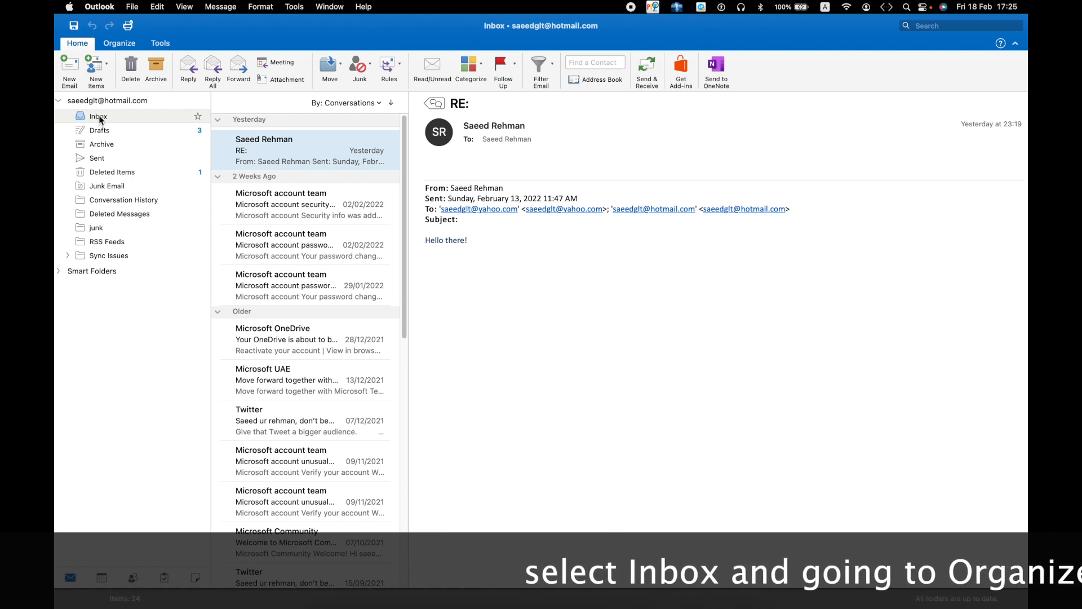
click(118, 42)
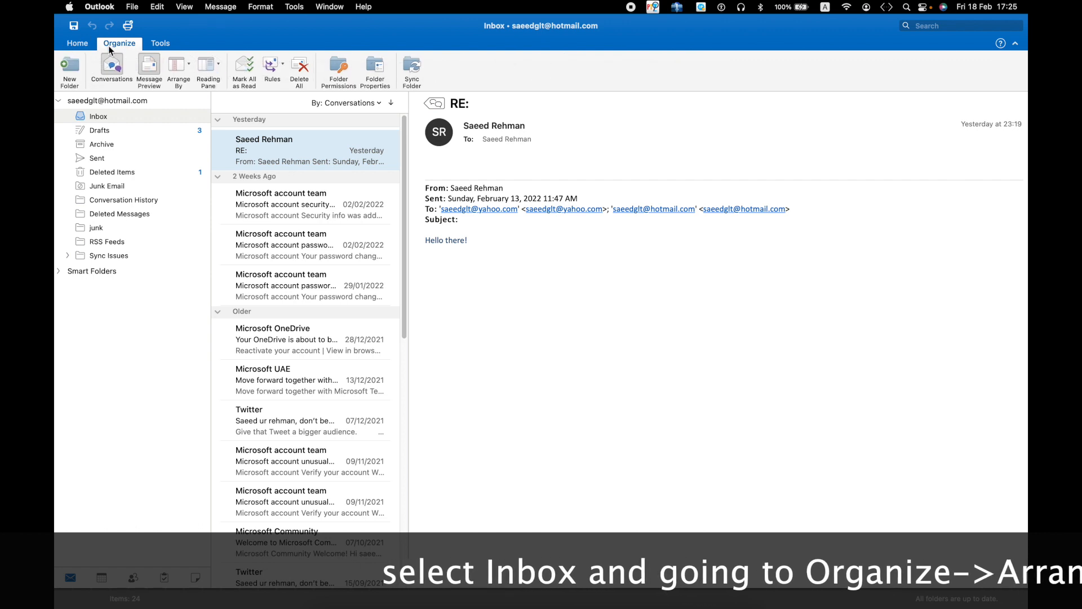
mouse_move(110, 68)
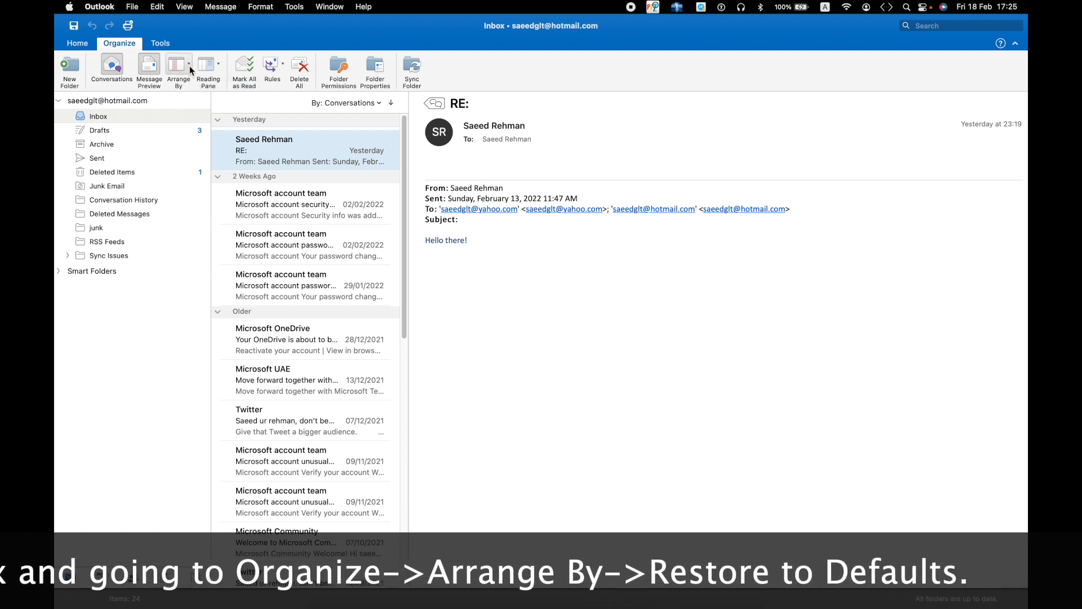
mouse_move(178, 69)
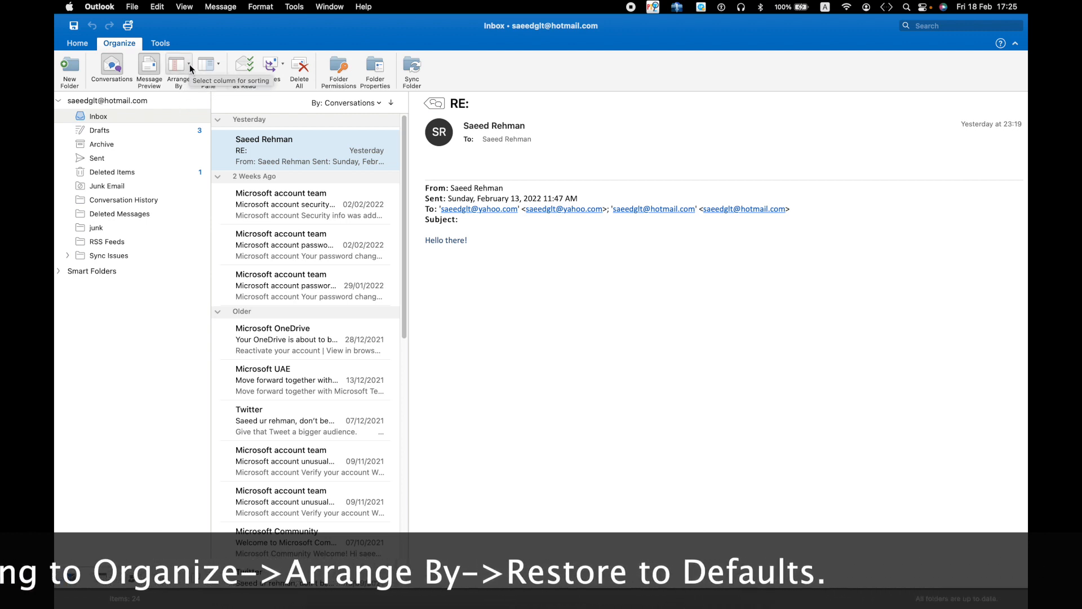
- Reveal the Arrange By choices for the Inbox messages
click(177, 69)
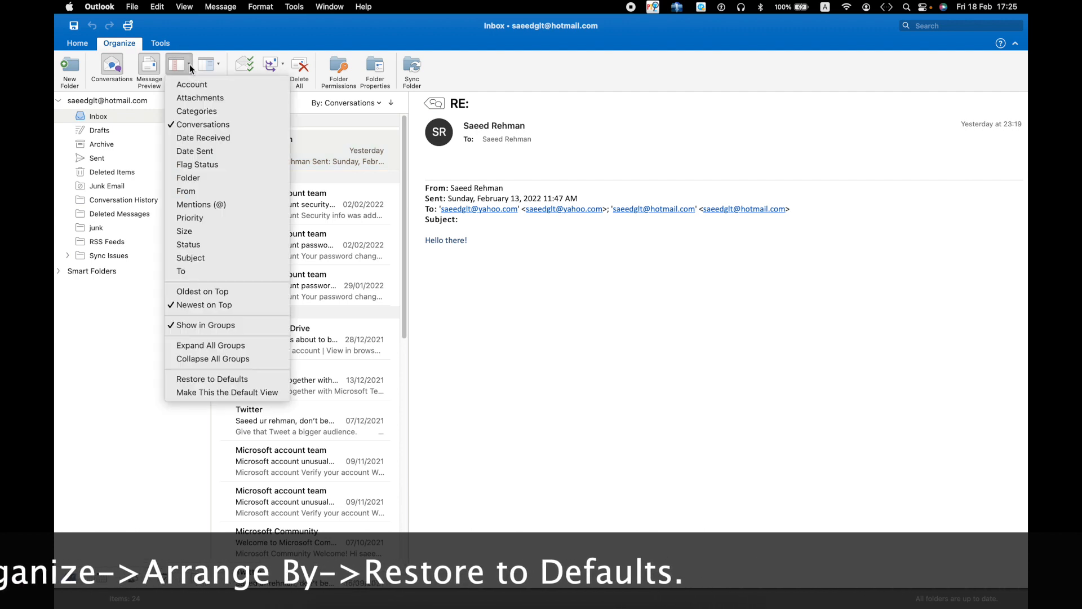
mouse_move(201, 257)
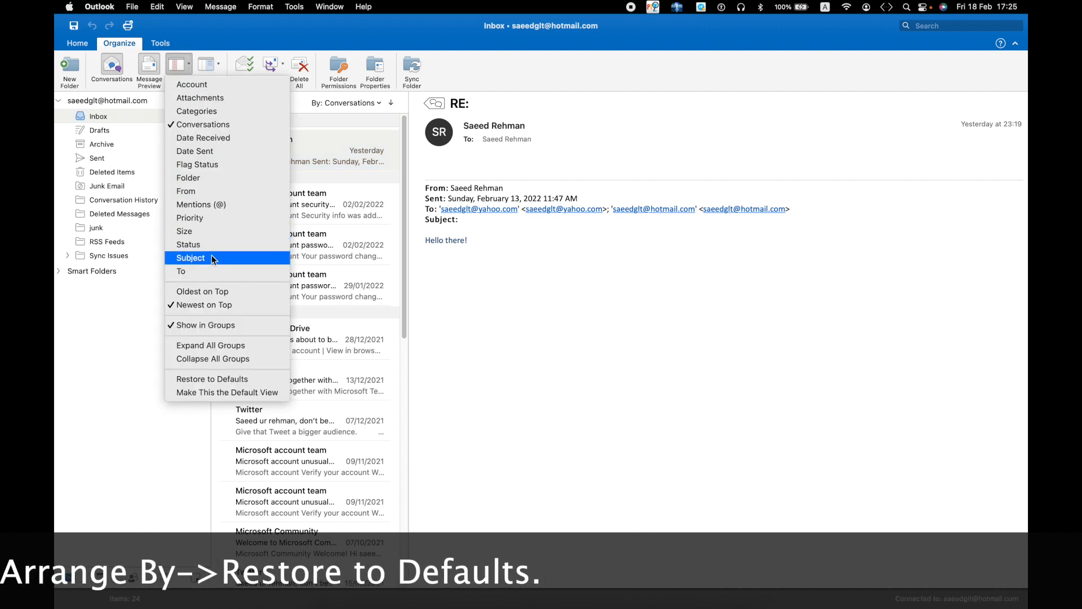
mouse_move(214, 358)
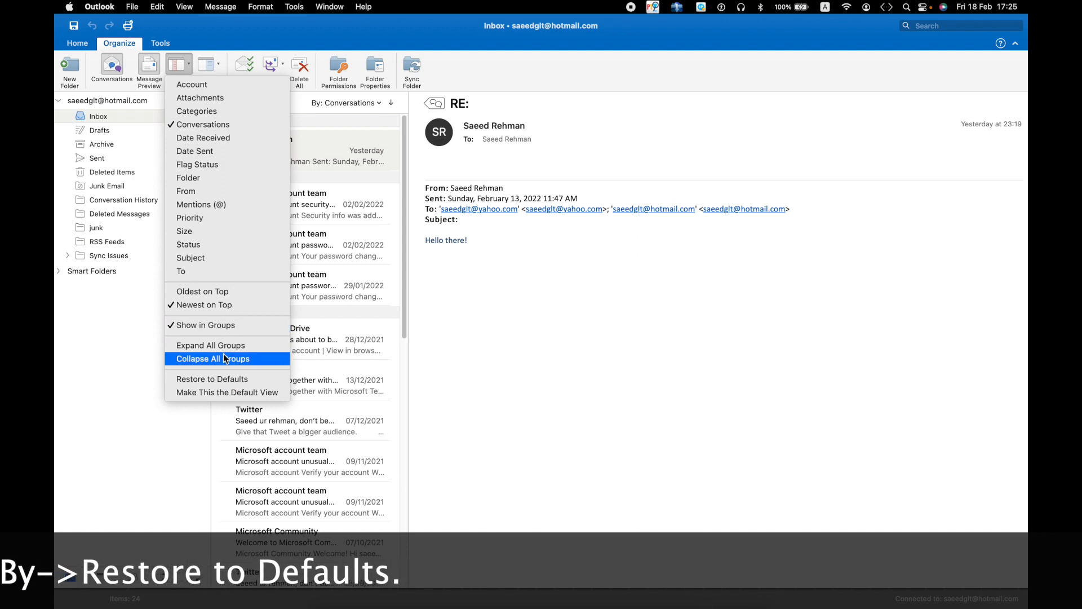
mouse_move(226, 379)
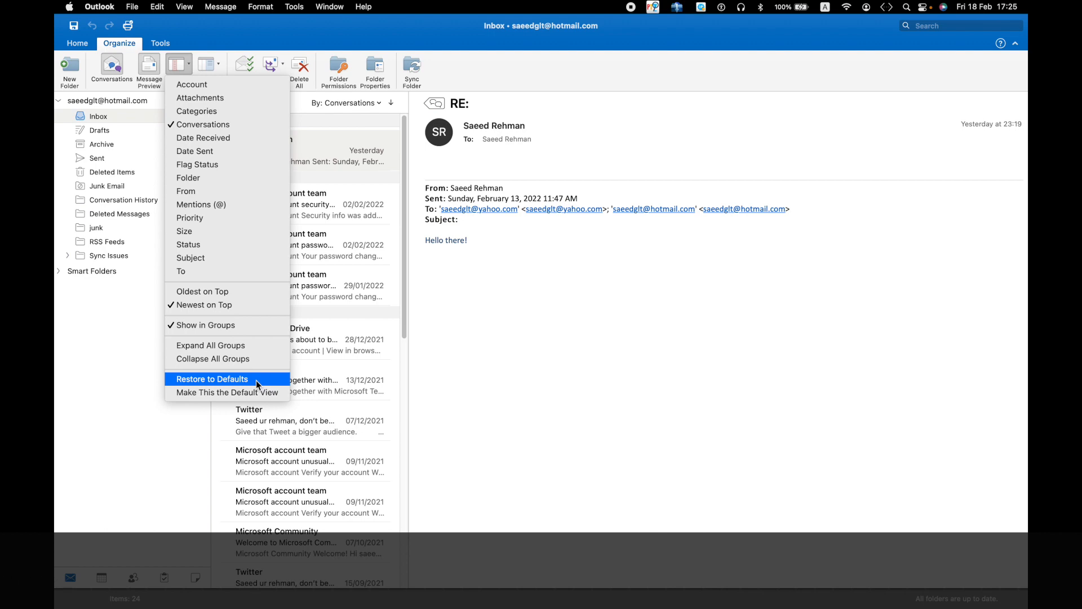
- Choose Restore to Defaults for the Inbox arrangement
click(213, 379)
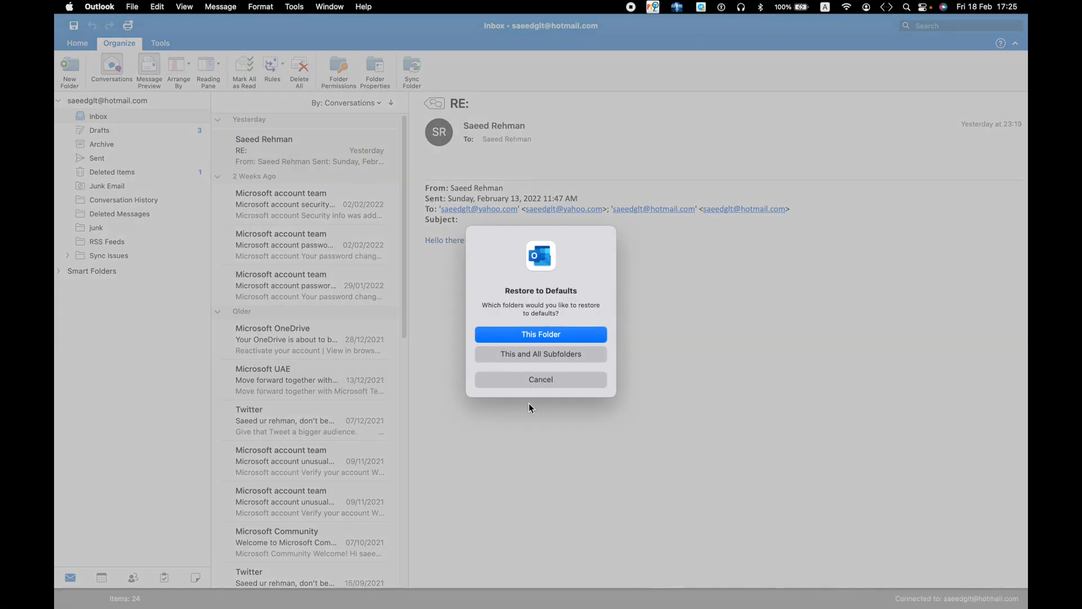
mouse_move(493, 312)
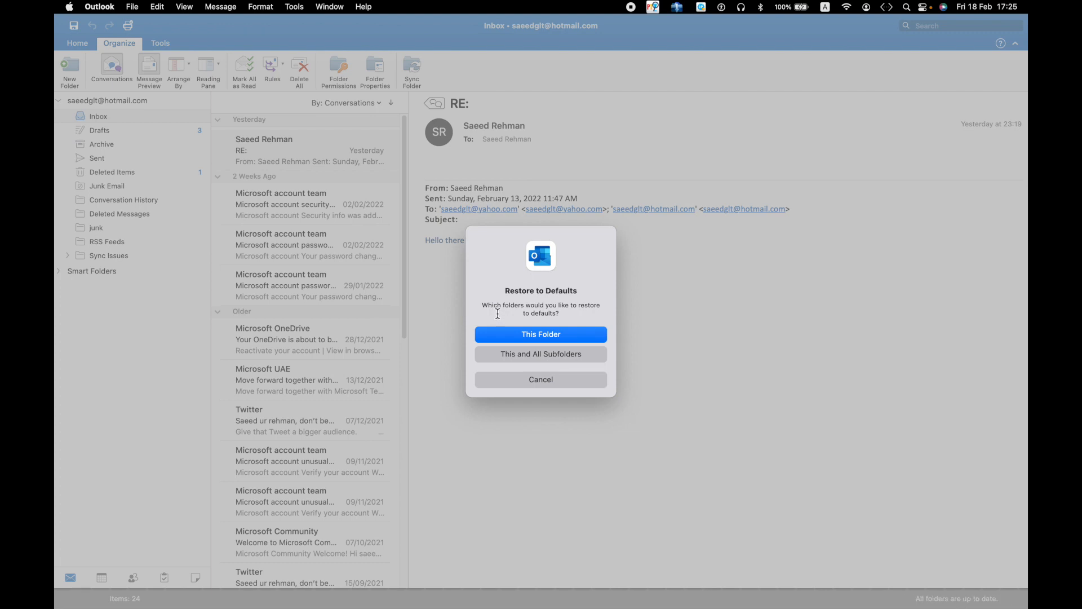
mouse_move(536, 340)
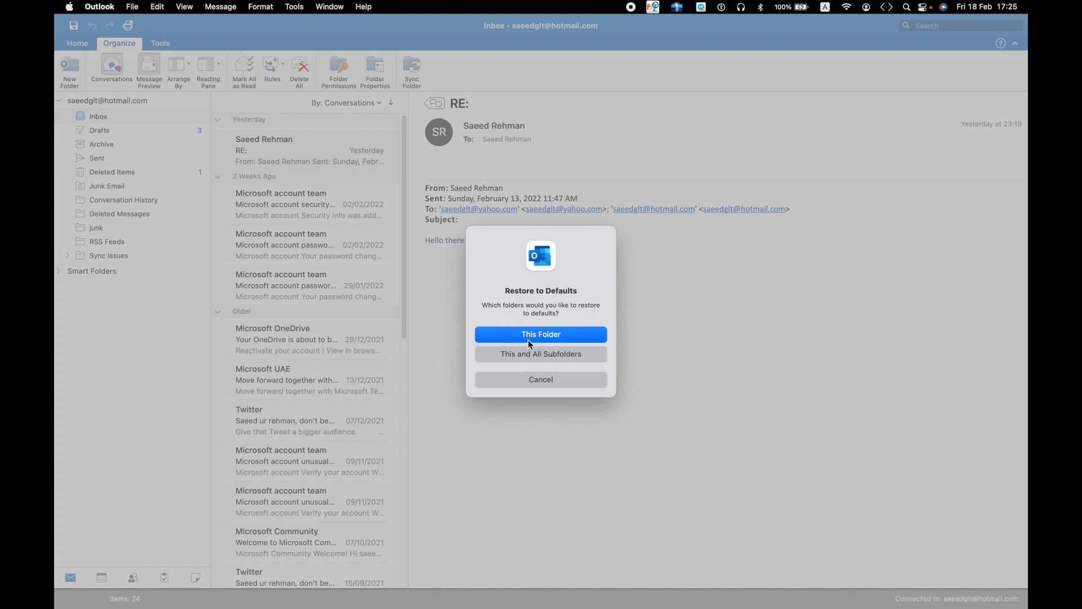
mouse_move(540, 325)
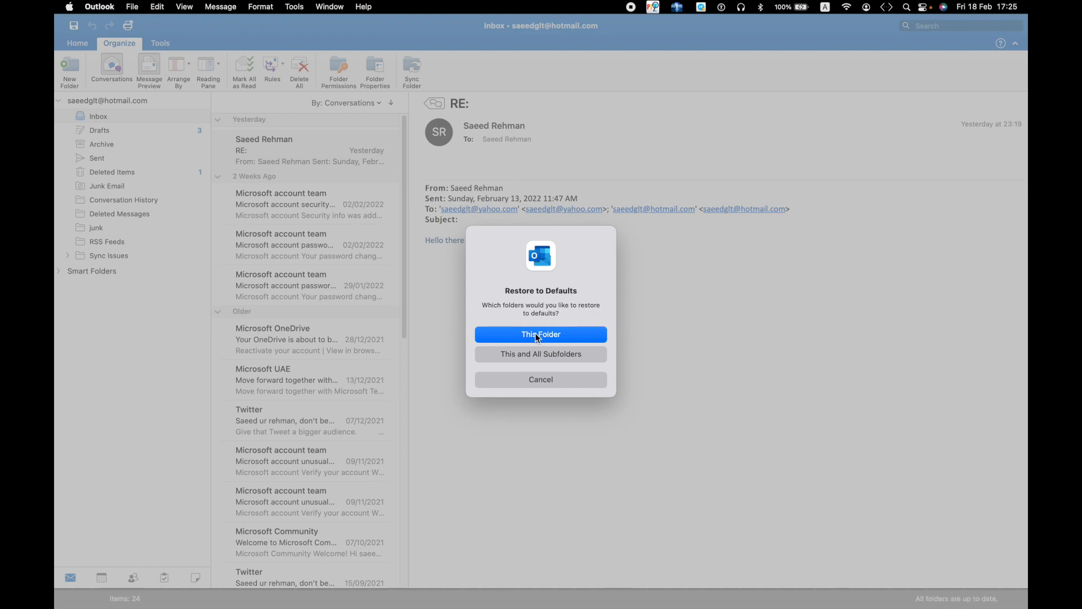
- Restore defaults for This Folder only, then bring up the Outlook menu to quit
click(540, 333)
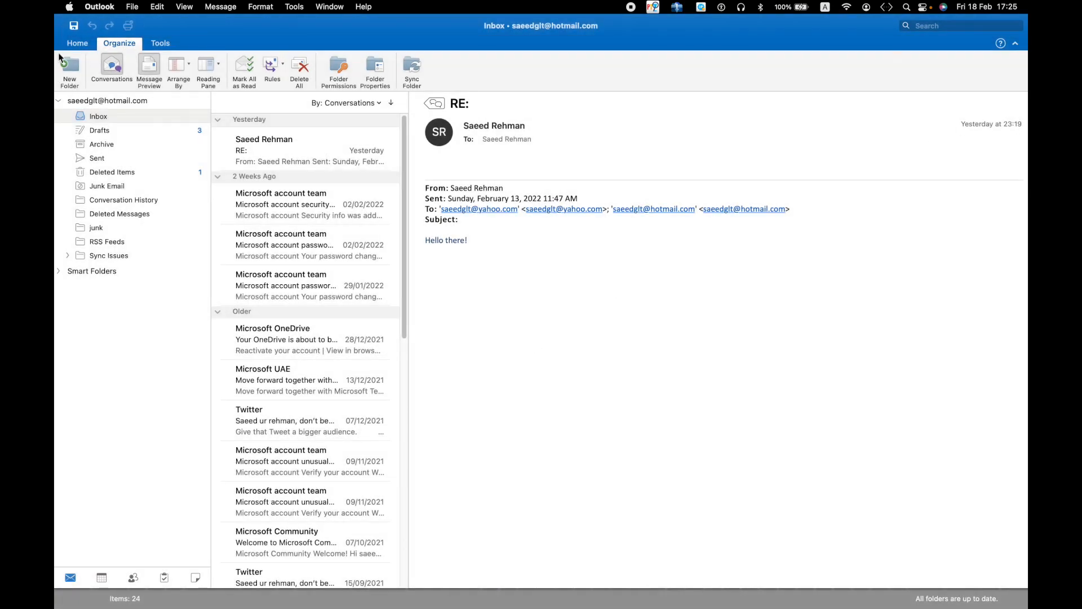
click(100, 7)
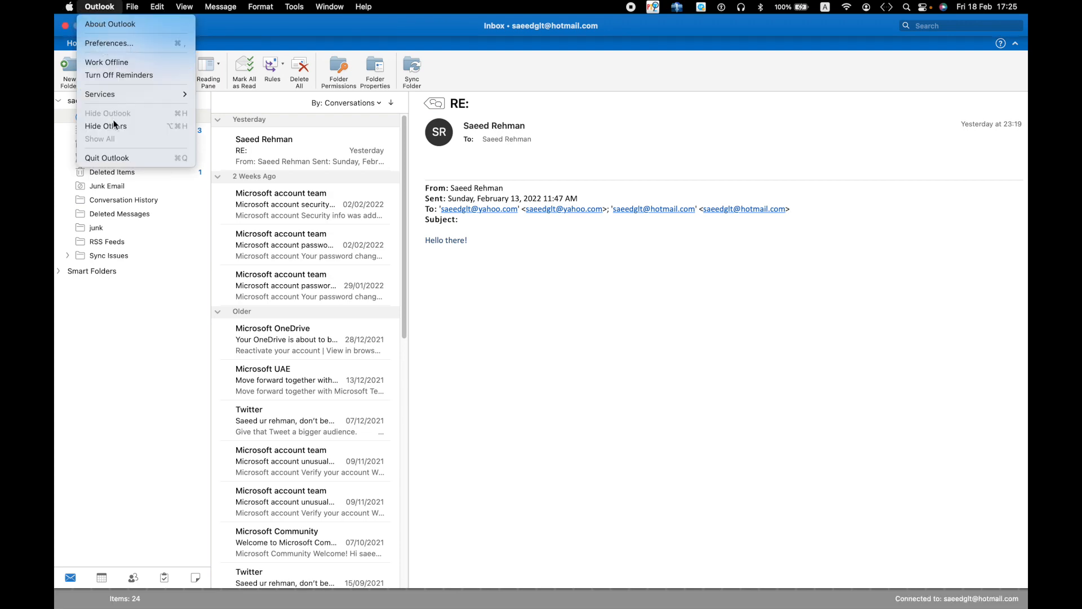